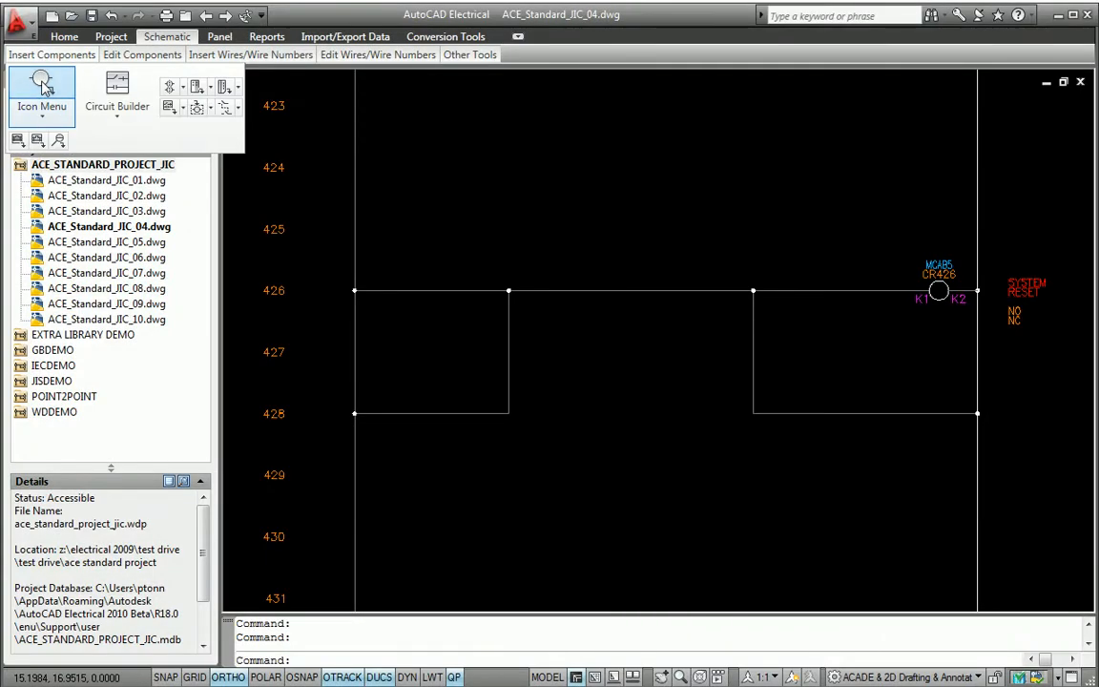
# Step: Place a push button from the Icon Menu on rung 426 and pick AB catalog part 800H-BR6A via Lookup
pyautogui.click(42, 92)
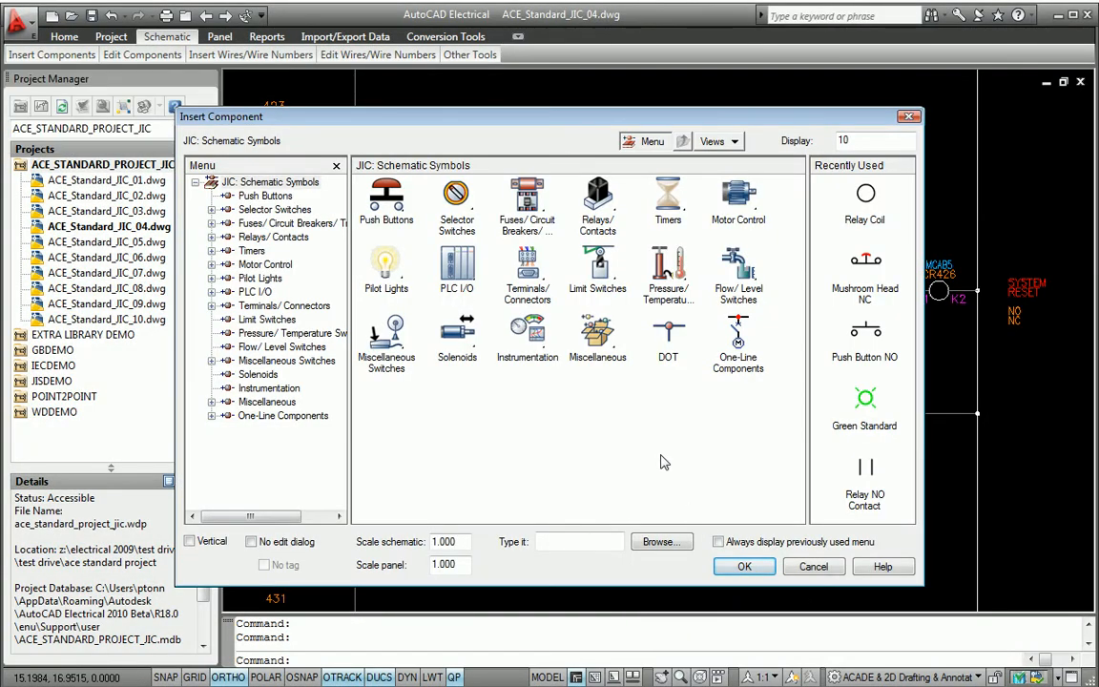
pyautogui.click(267, 194)
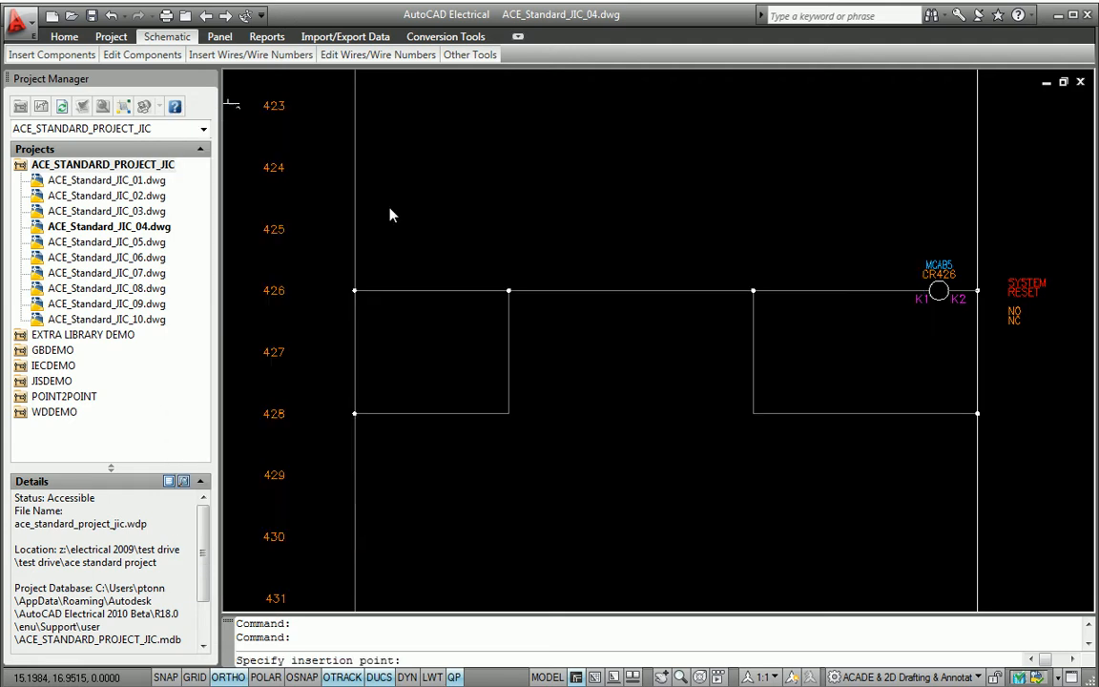
pyautogui.moveTo(428, 290)
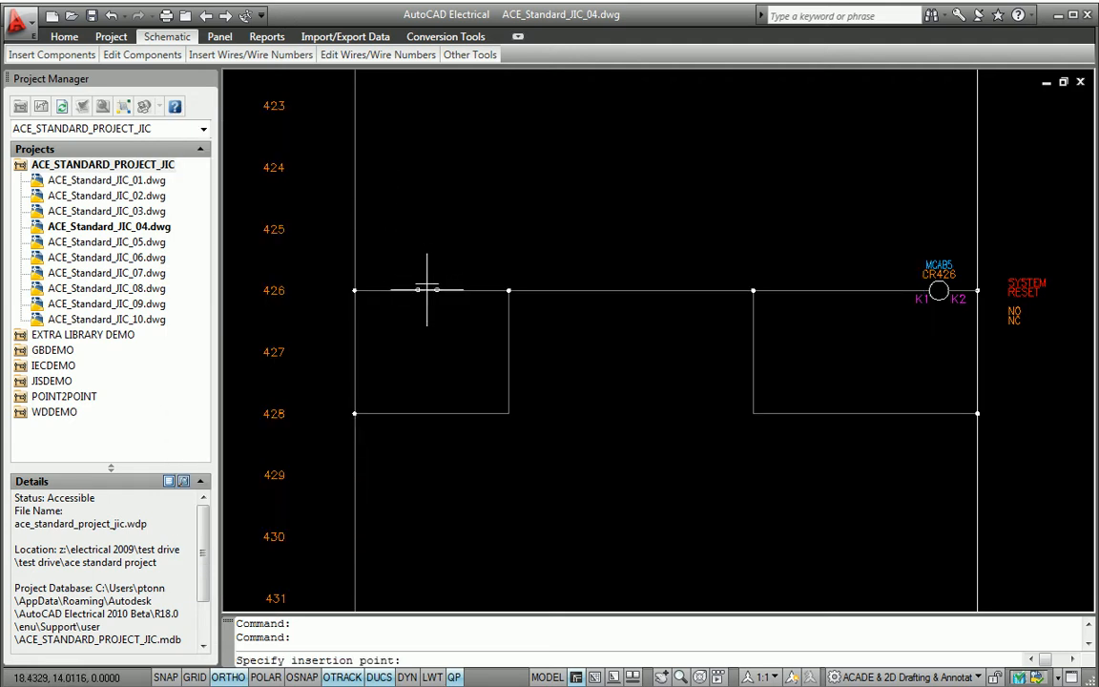
pyautogui.click(427, 290)
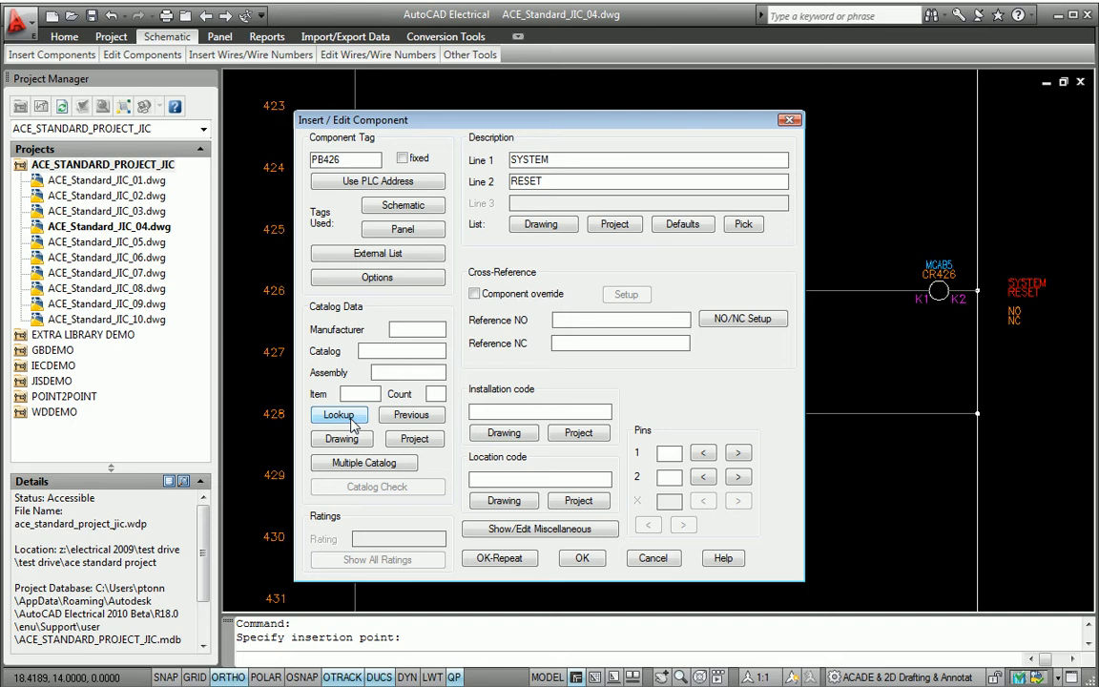
pyautogui.click(340, 414)
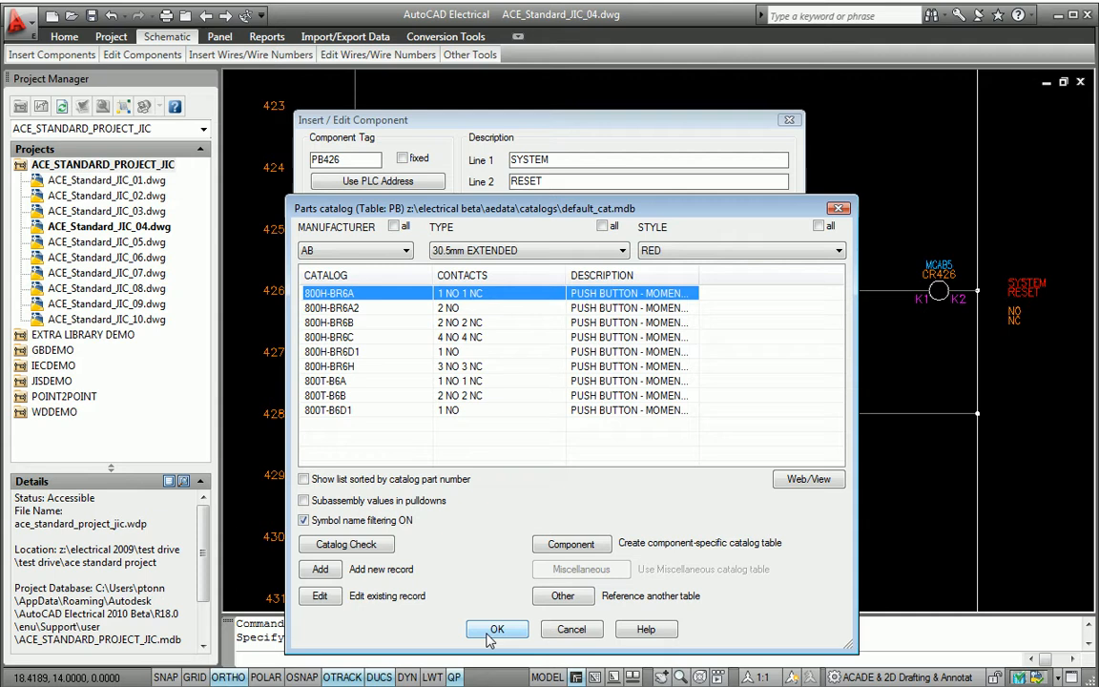
pyautogui.click(496, 630)
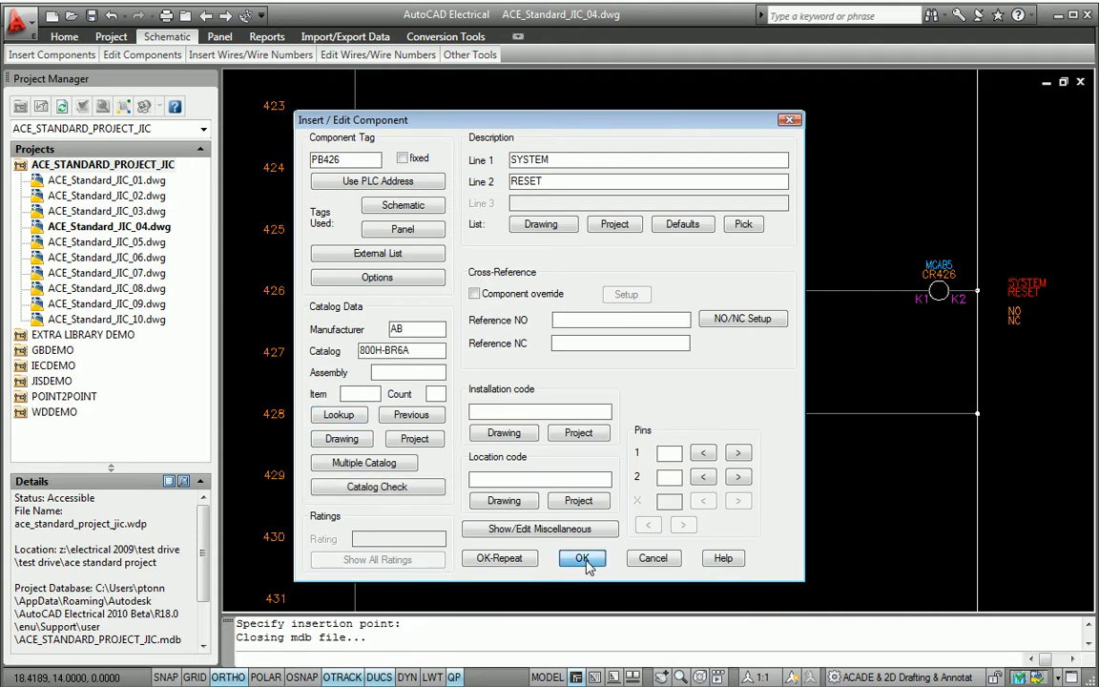
# Step: Confirm PB426's data, then browse the pneumatic and P&ID symbol libraries in the demo drawings
pyautogui.click(582, 557)
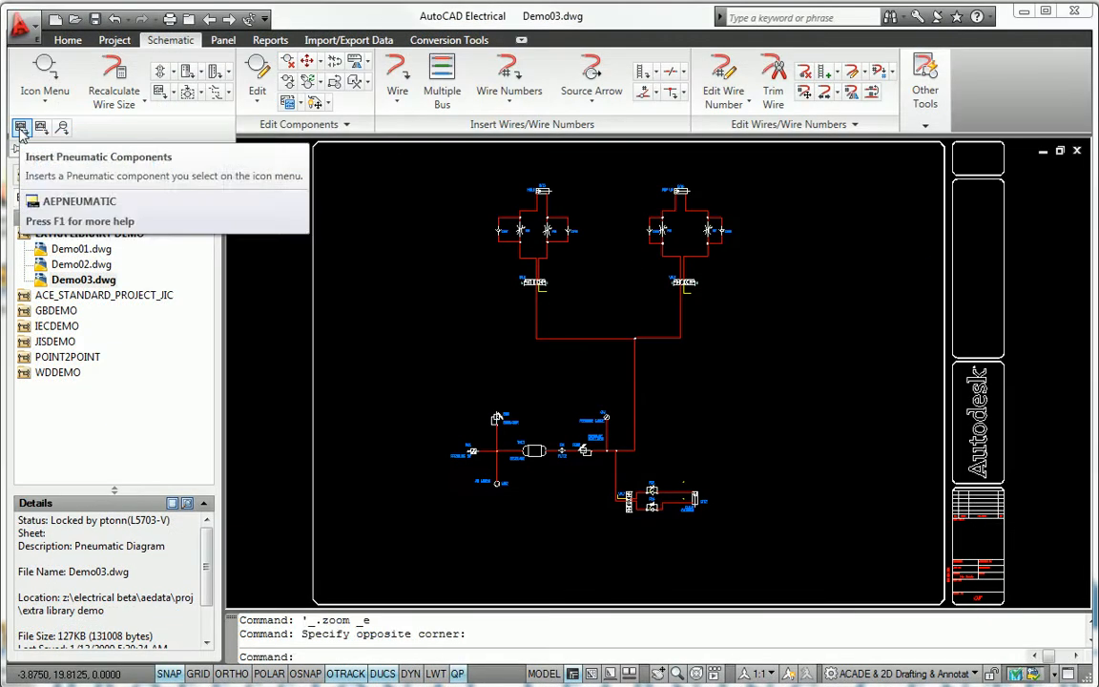
pyautogui.click(21, 126)
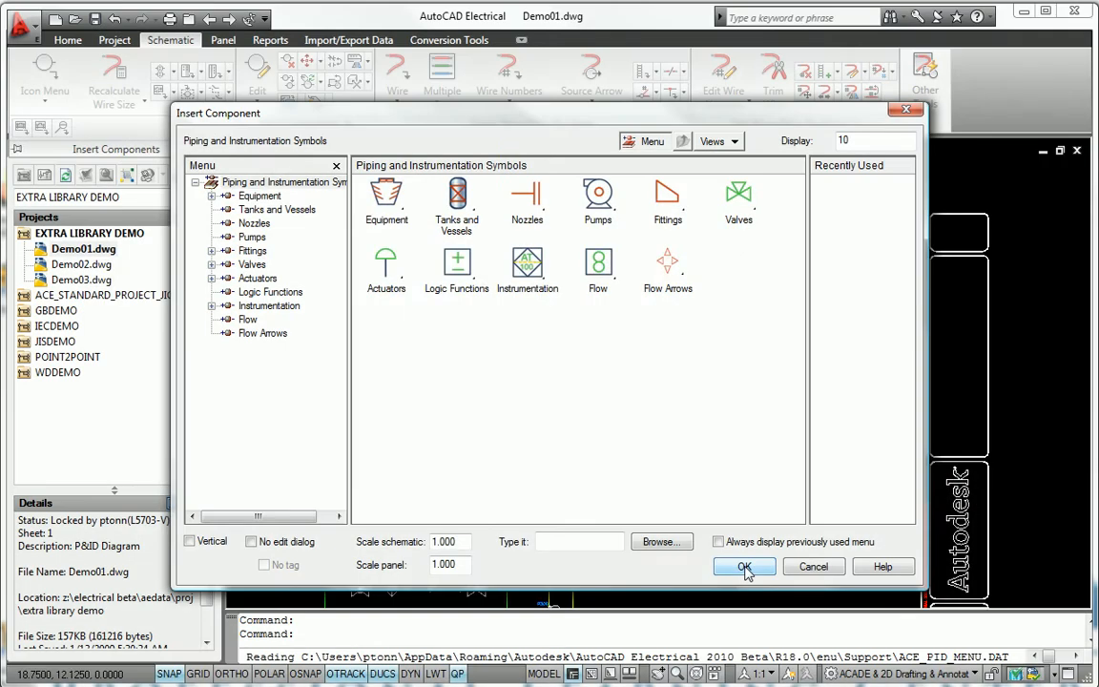
pyautogui.click(744, 565)
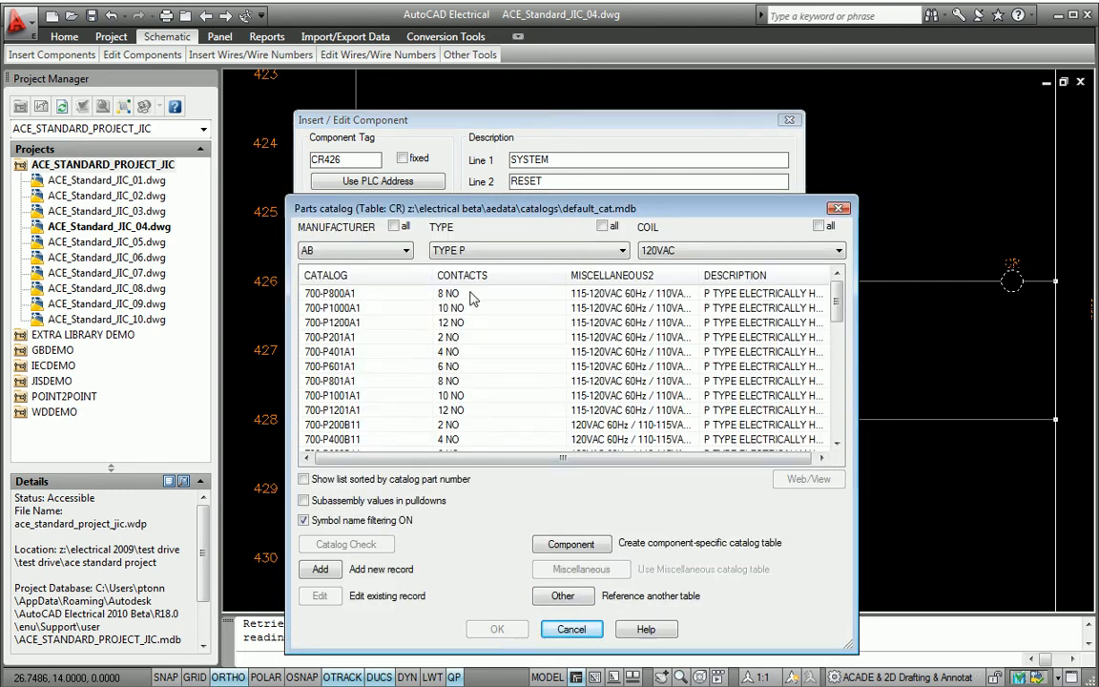
# Step: Assign relay CR426 the AB part 700-P201A1 and location MCAB5, then accept its component data
pyautogui.click(328, 336)
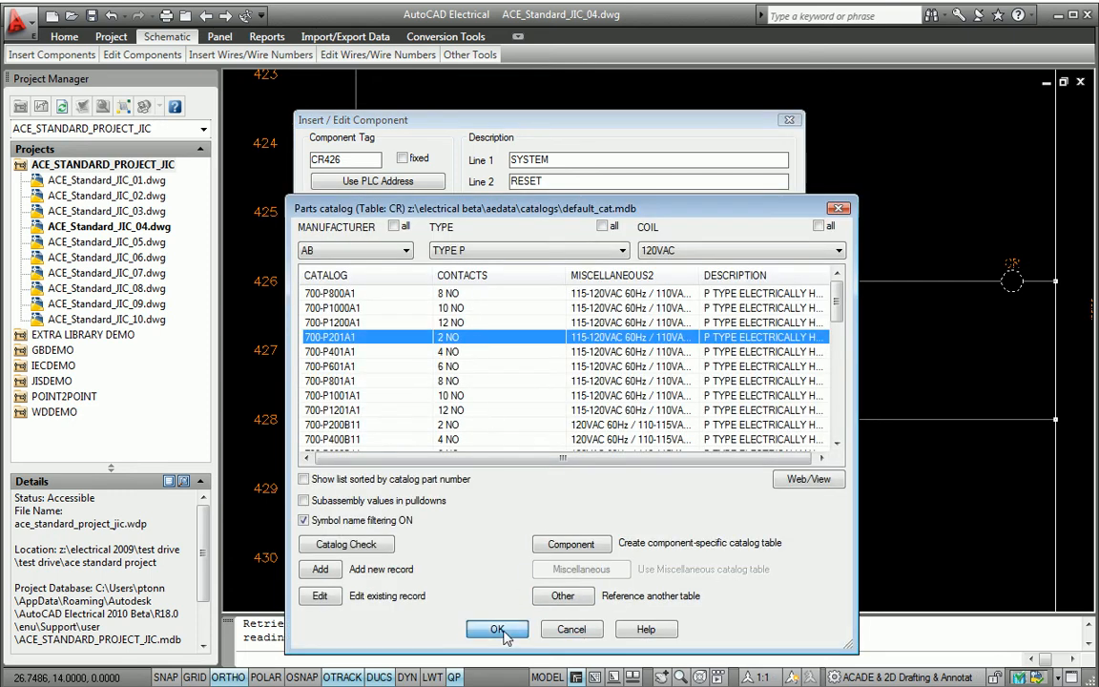
pyautogui.click(497, 630)
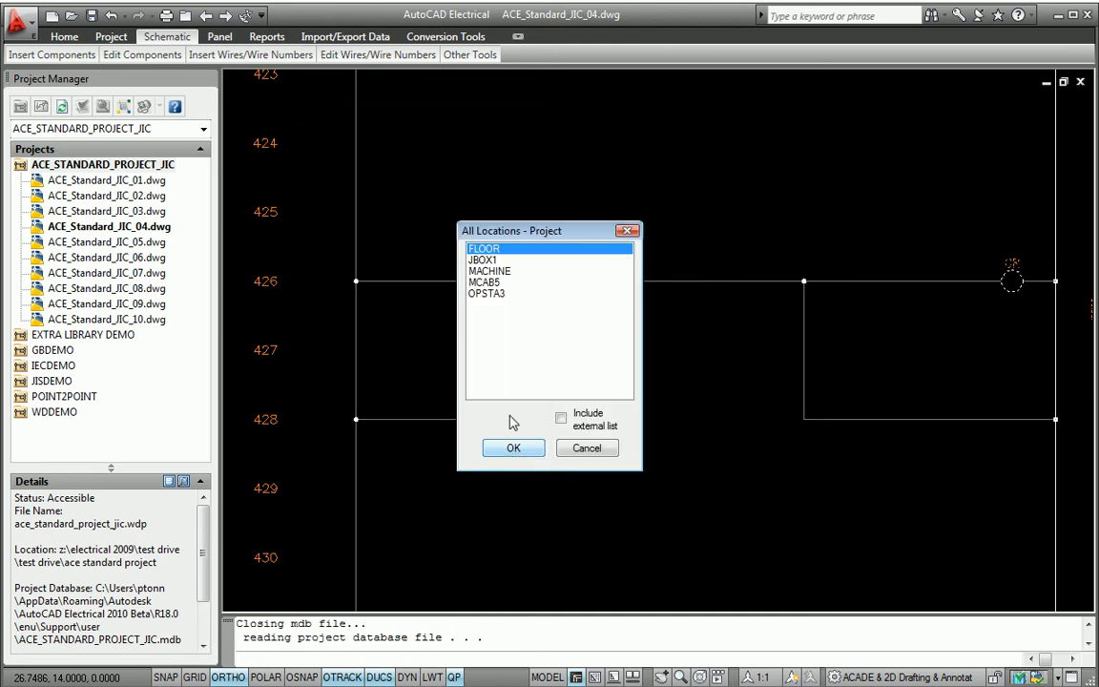
pyautogui.click(513, 446)
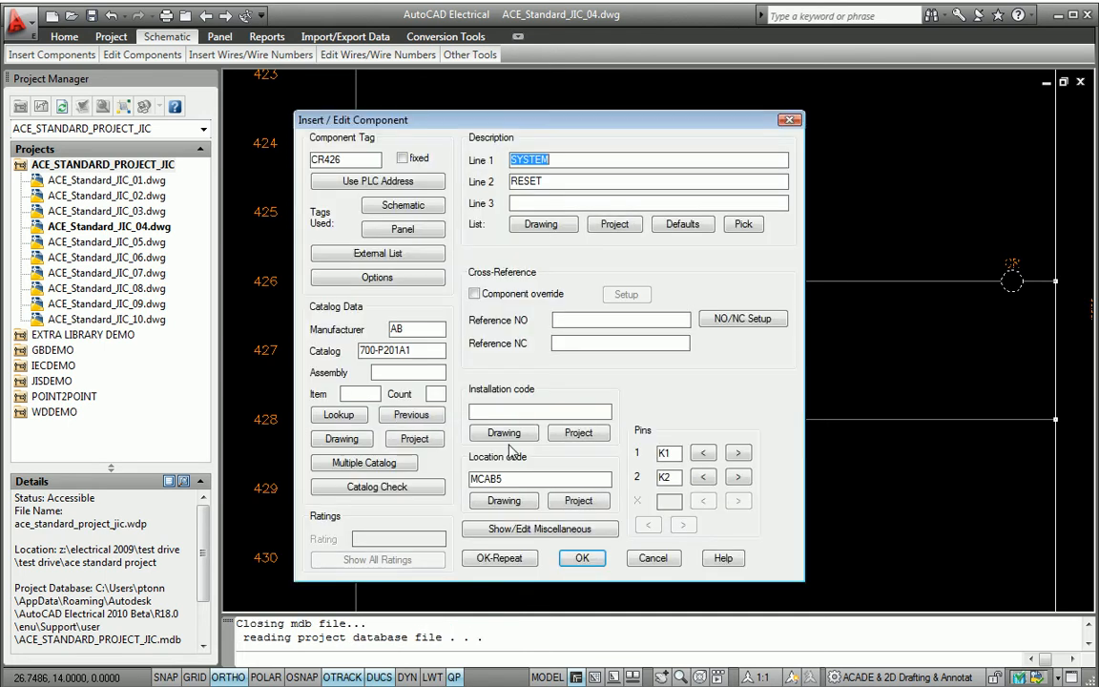
pyautogui.click(582, 557)
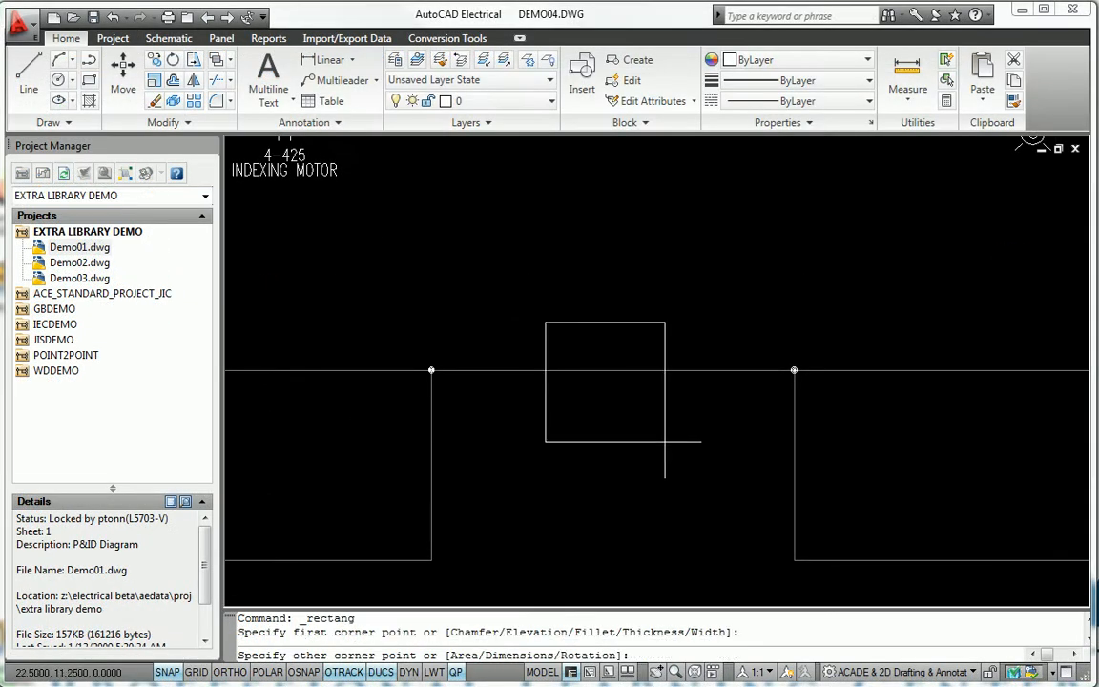
# Step: Run Symbol Builder on the rectangle with a Left/None wire connection and insert it with location MCAB5
pyautogui.click(168, 38)
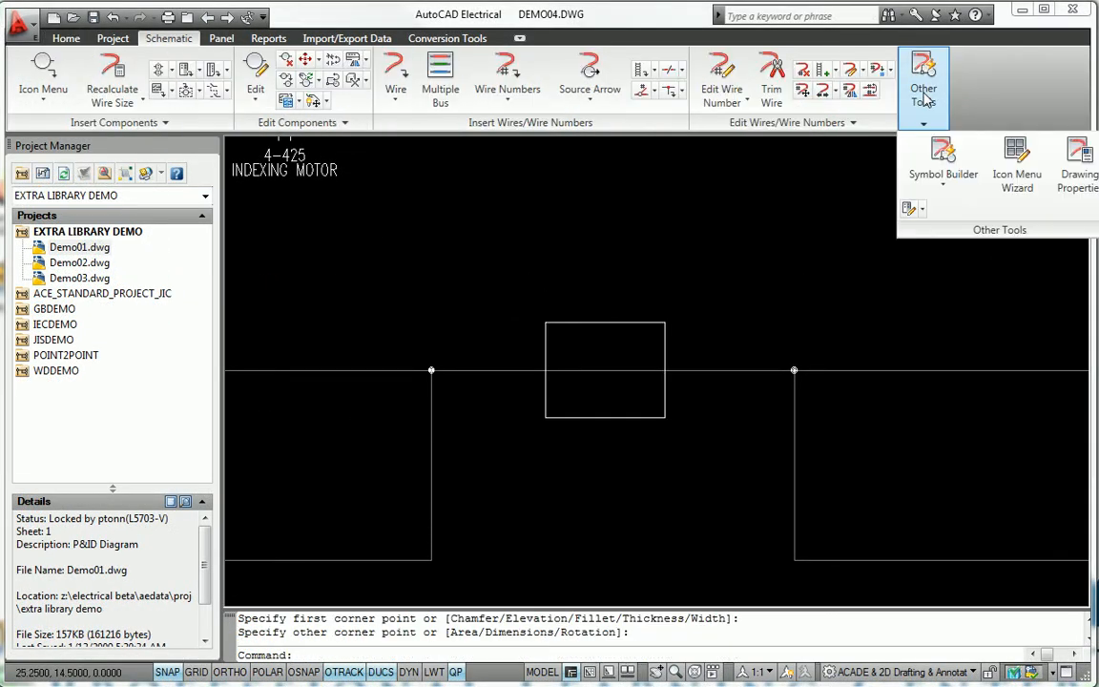
pyautogui.click(923, 80)
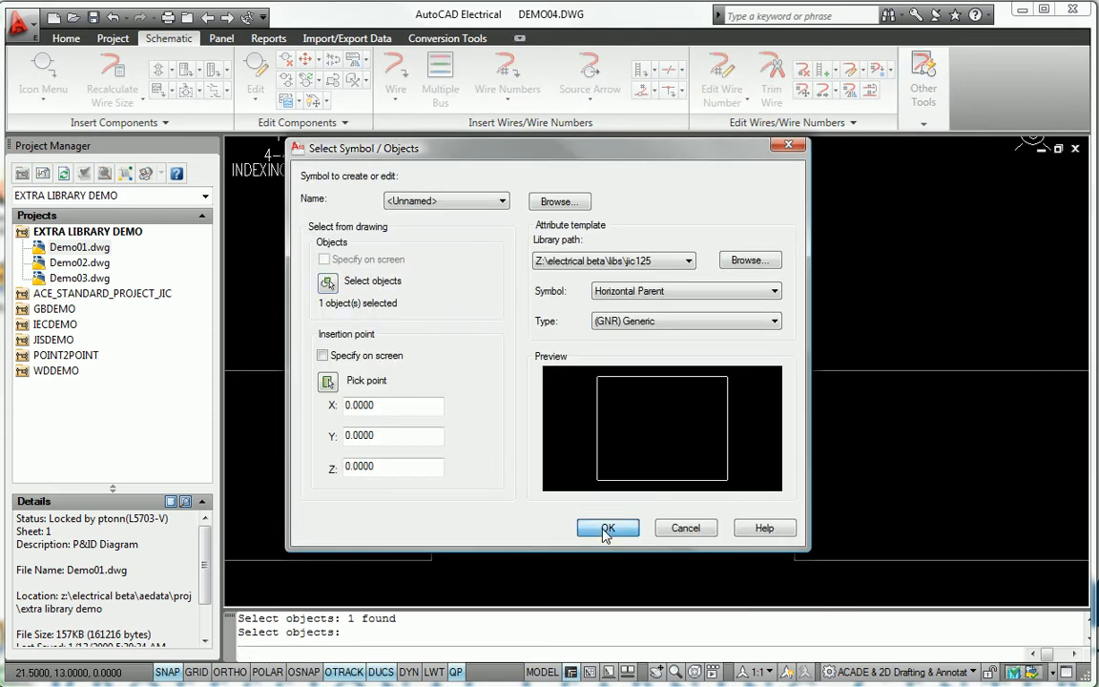
pyautogui.click(607, 526)
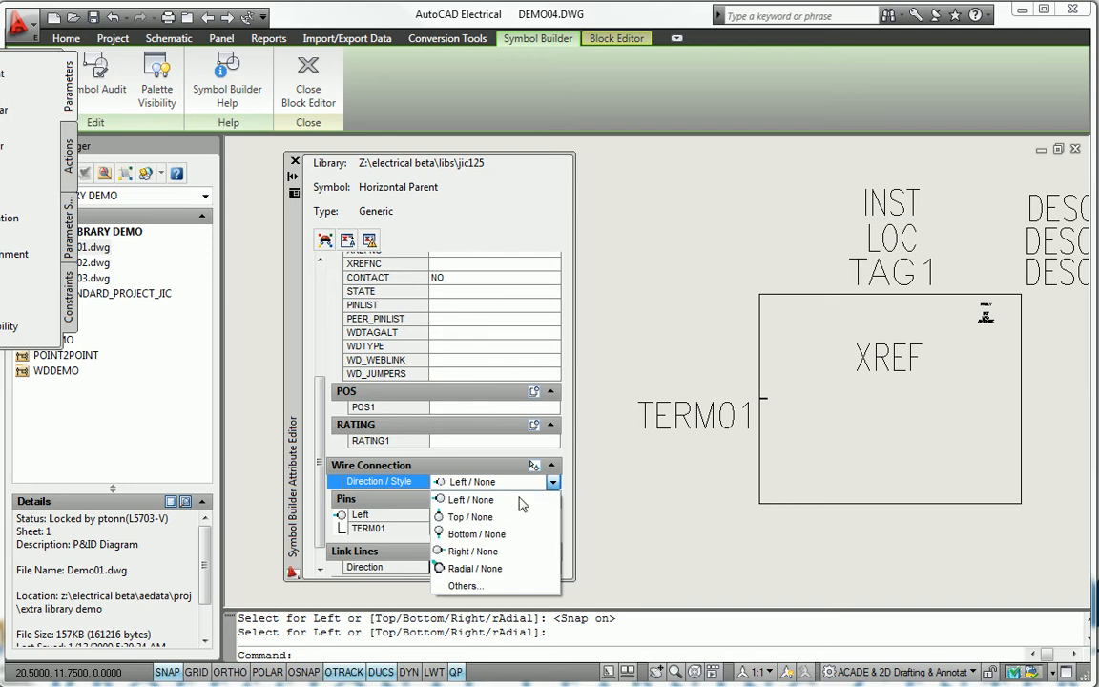
pyautogui.click(472, 549)
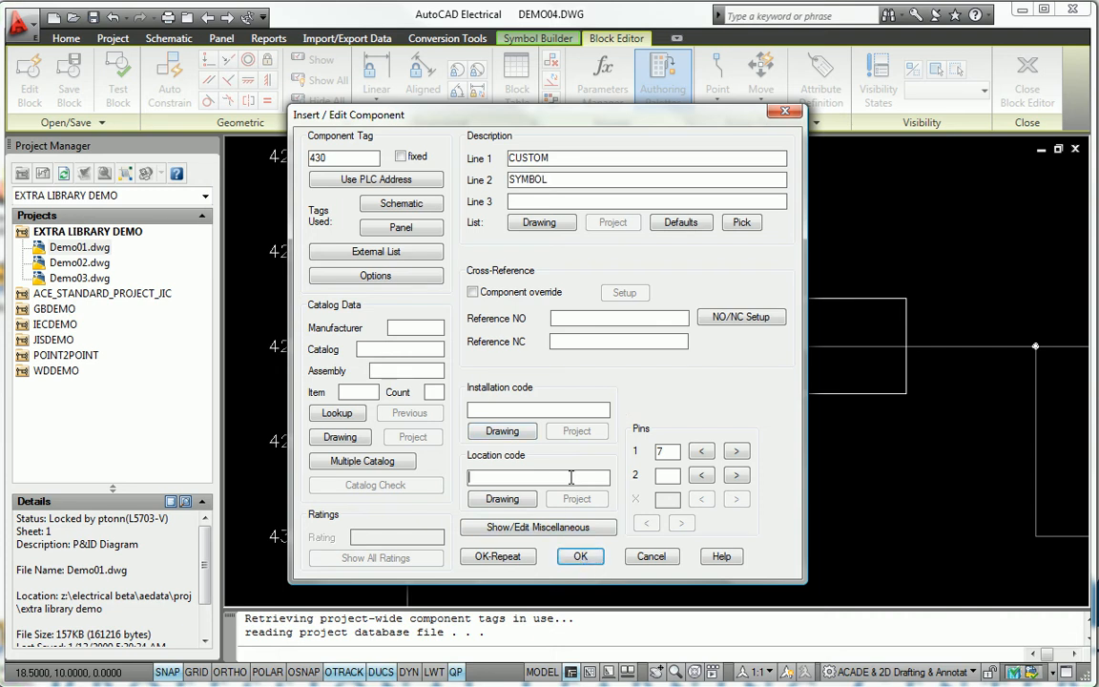
pyautogui.write('MCAB5')
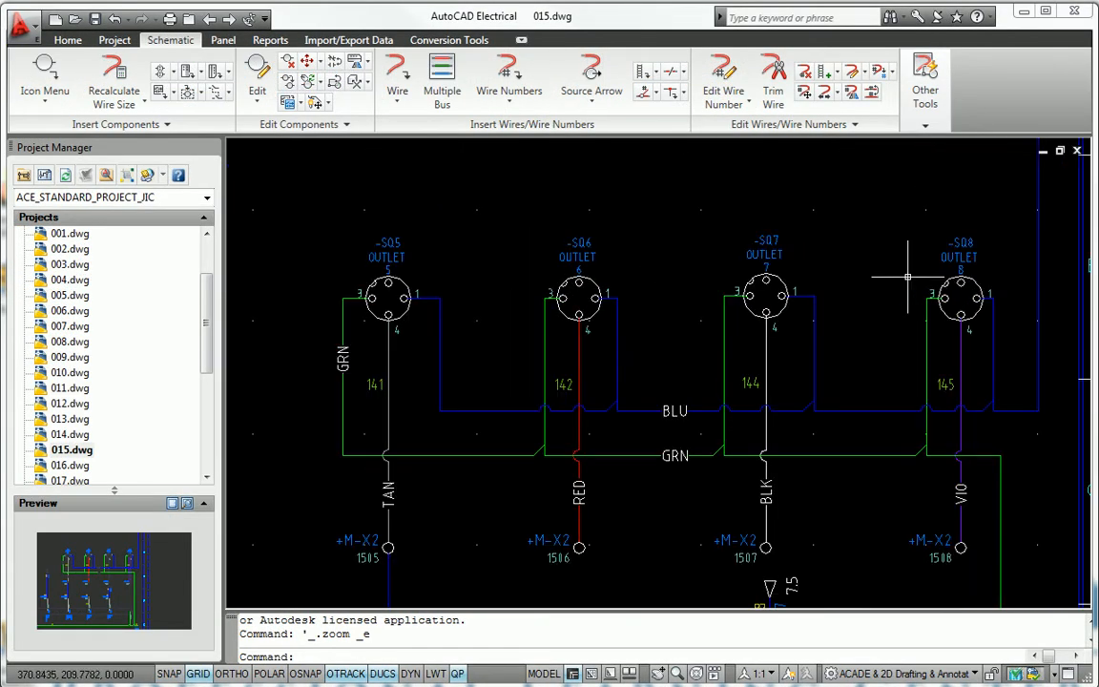
# Step: Open 018.dwg from ACE_STANDARD_PROJECT_8C in Project Manager
pyautogui.doubleClick(73, 480)
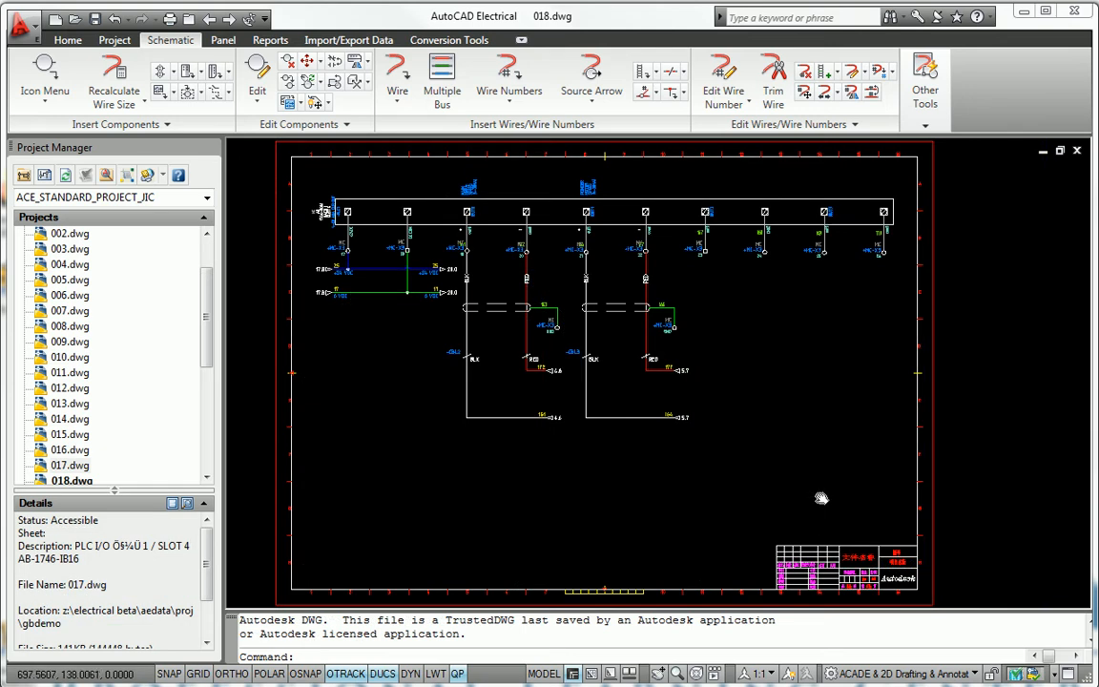